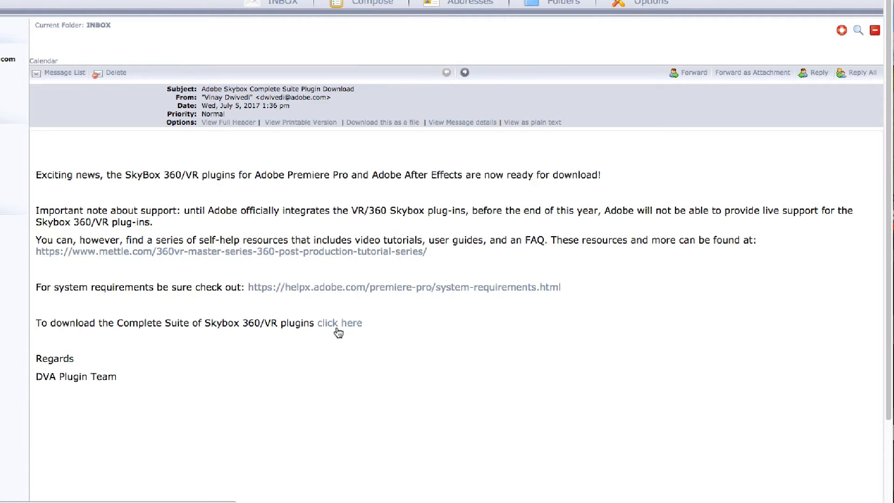
mouse_move(324, 329)
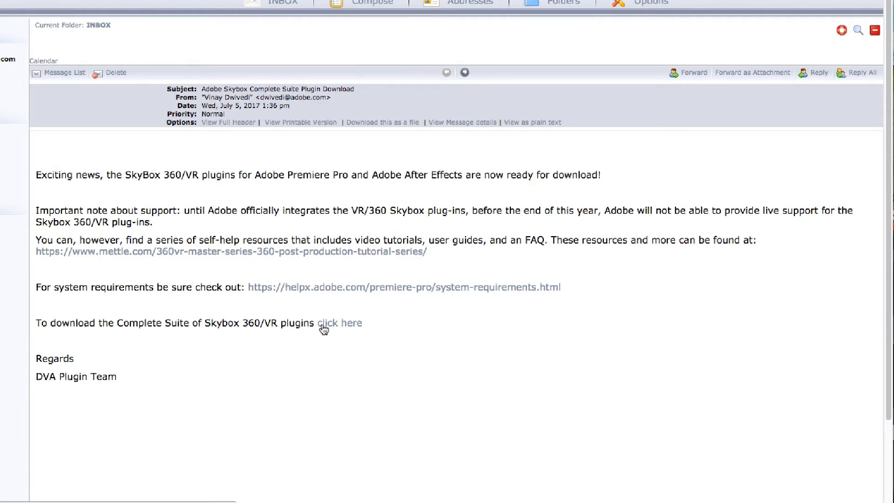
mouse_move(340, 323)
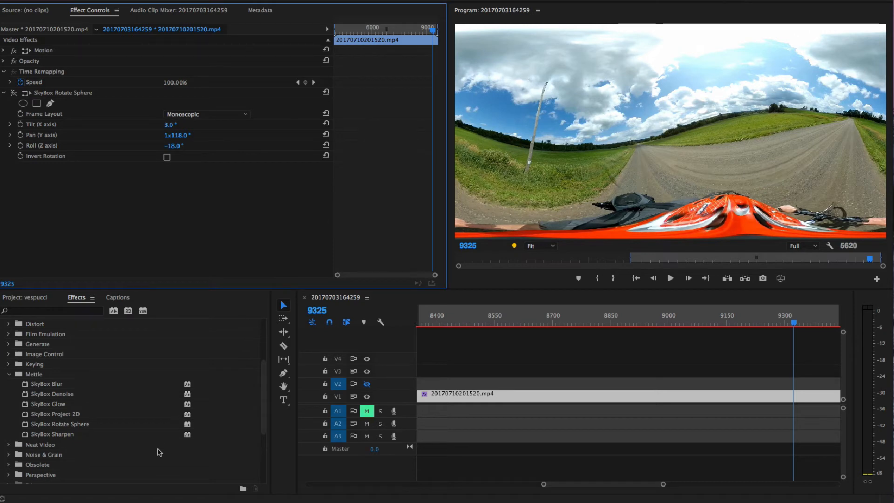
mouse_move(99, 393)
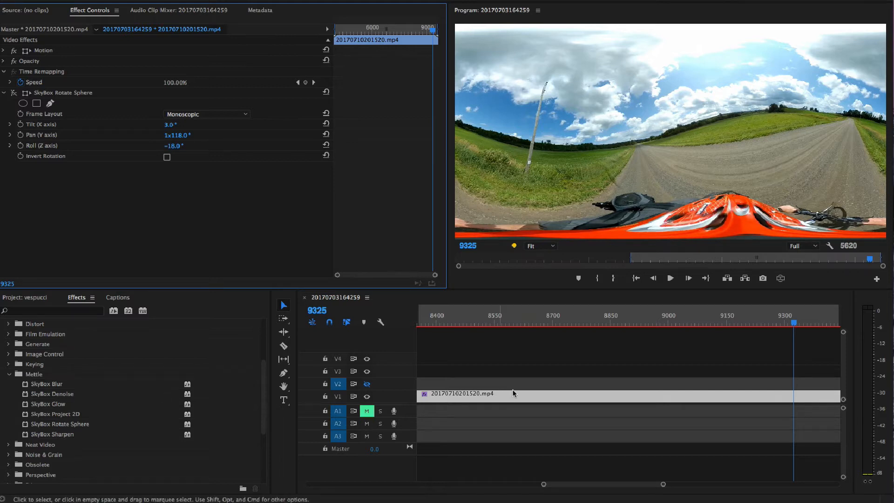
mouse_move(563, 398)
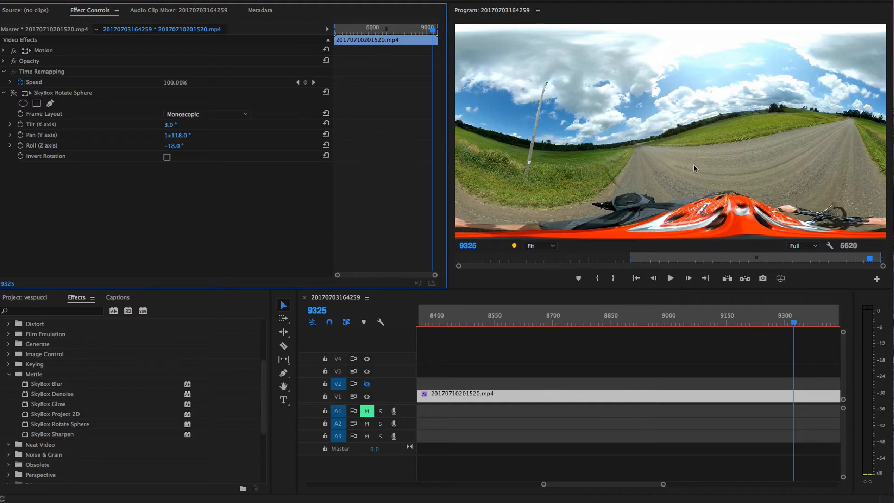
mouse_move(690, 176)
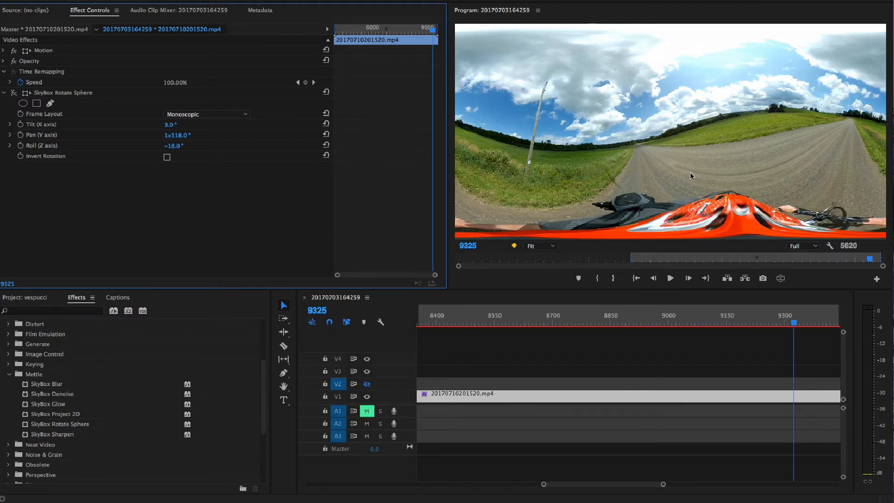
mouse_move(830, 244)
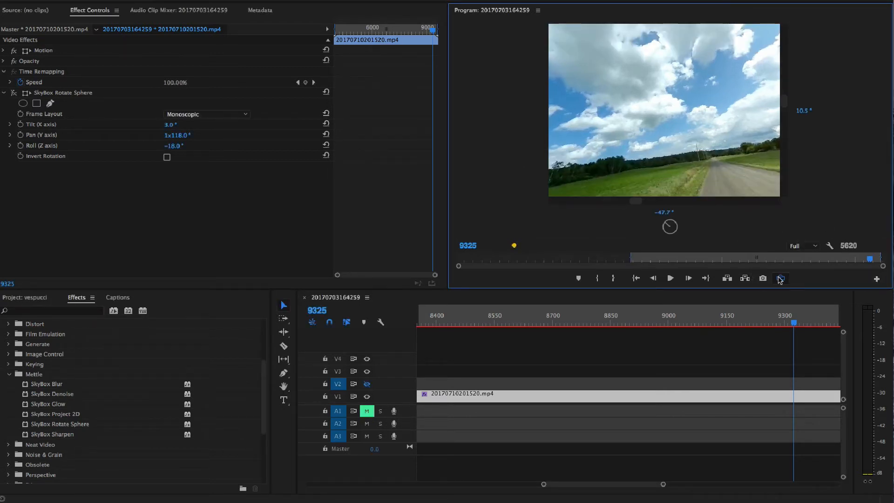
Adjust SkyBox Rotate Sphere to pan 1x191° and tilt 2°, centring the road in the flat preview.
left_click(780, 279)
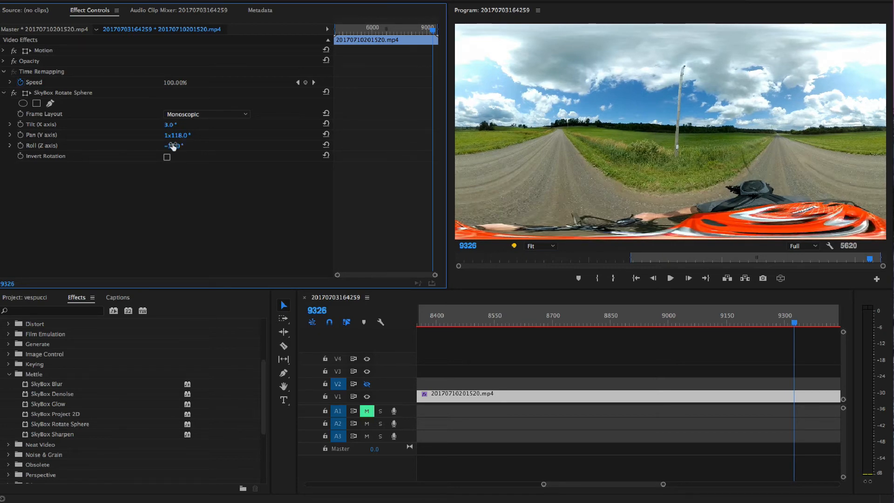
left_click_drag(174, 146, 171, 145)
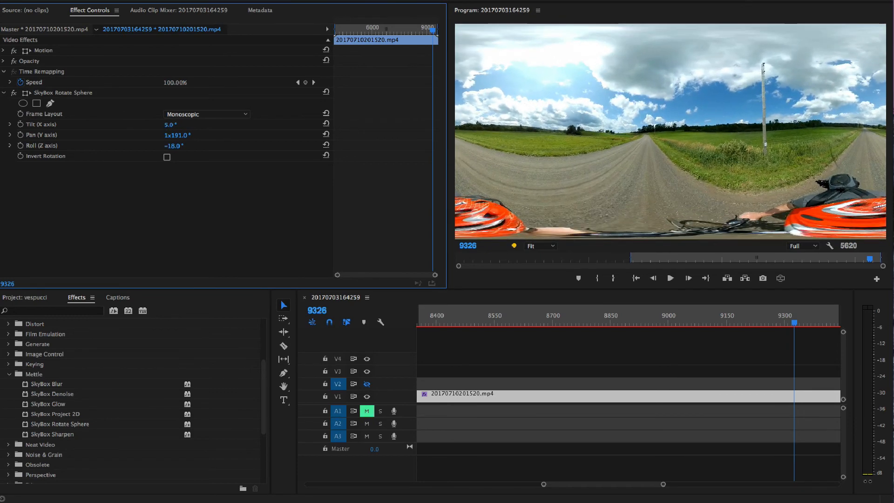
left_click_drag(171, 124, 148, 124)
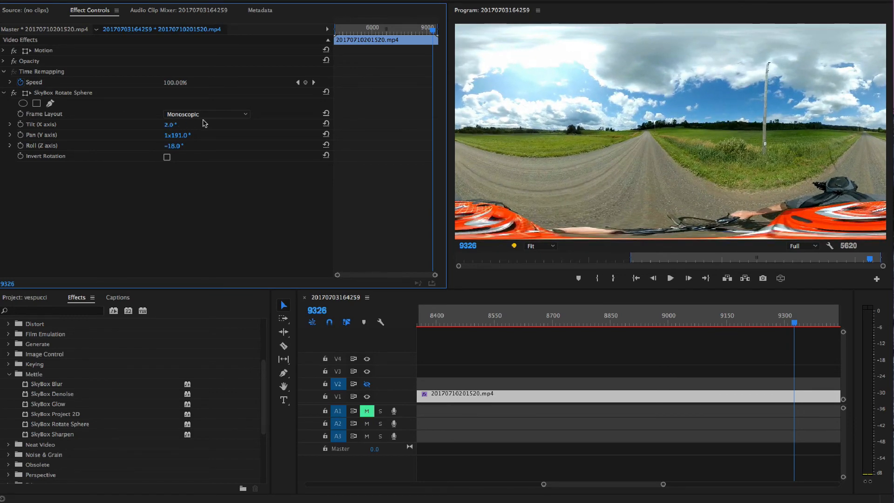